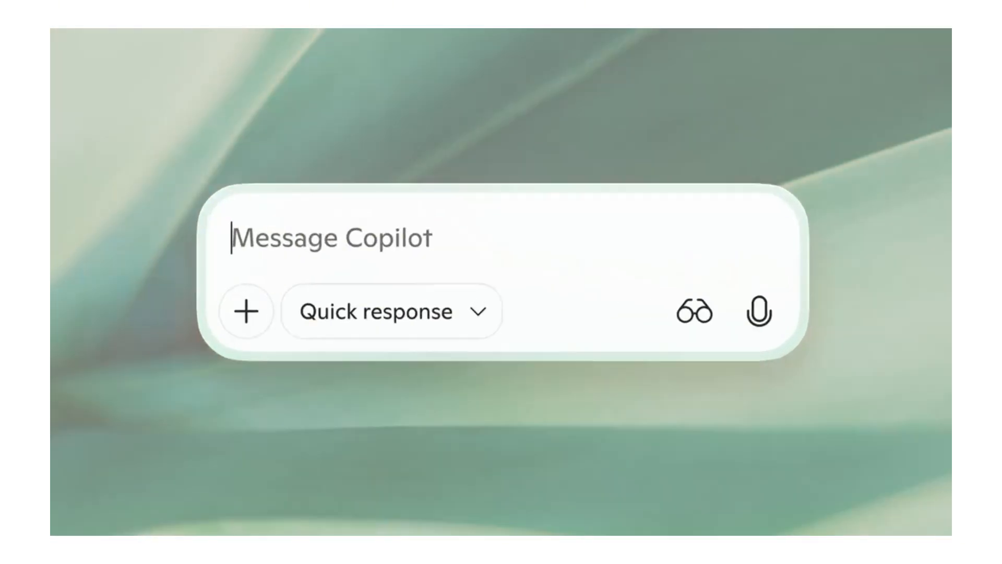
Request an algebra quiz, answer all five questions (x = 4 last), and view the 80% results
text(Can you help me create an al)
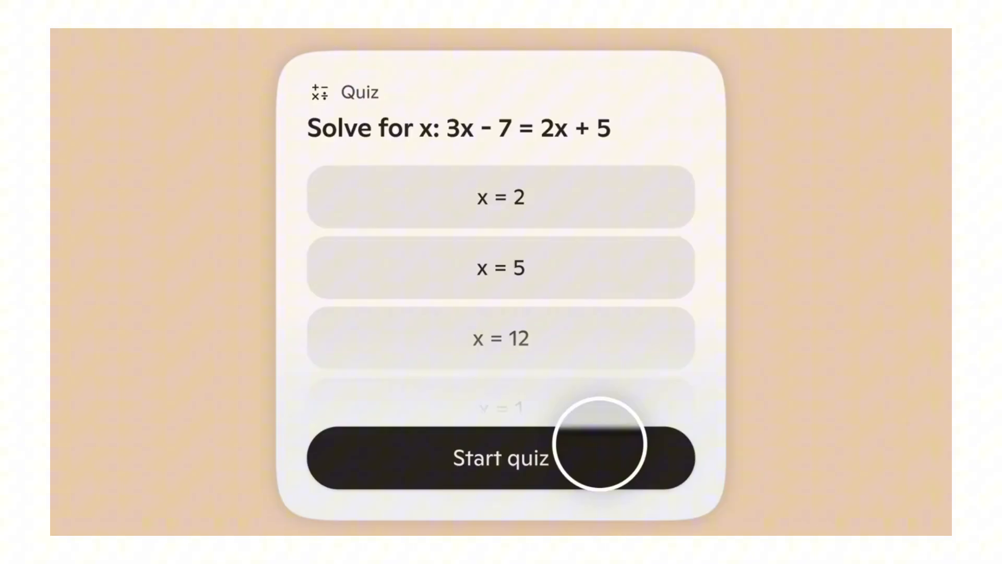
click(501, 456)
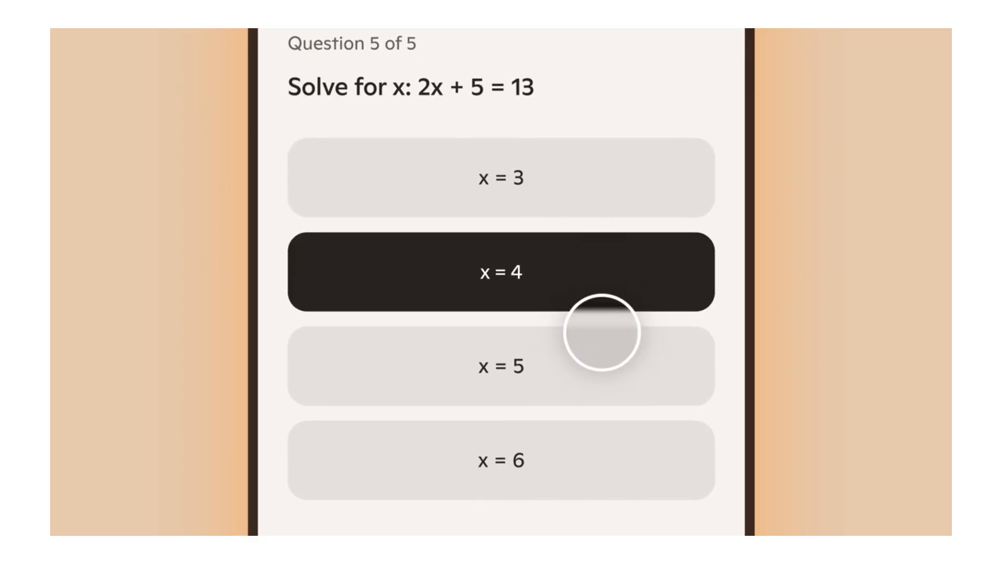
click(500, 270)
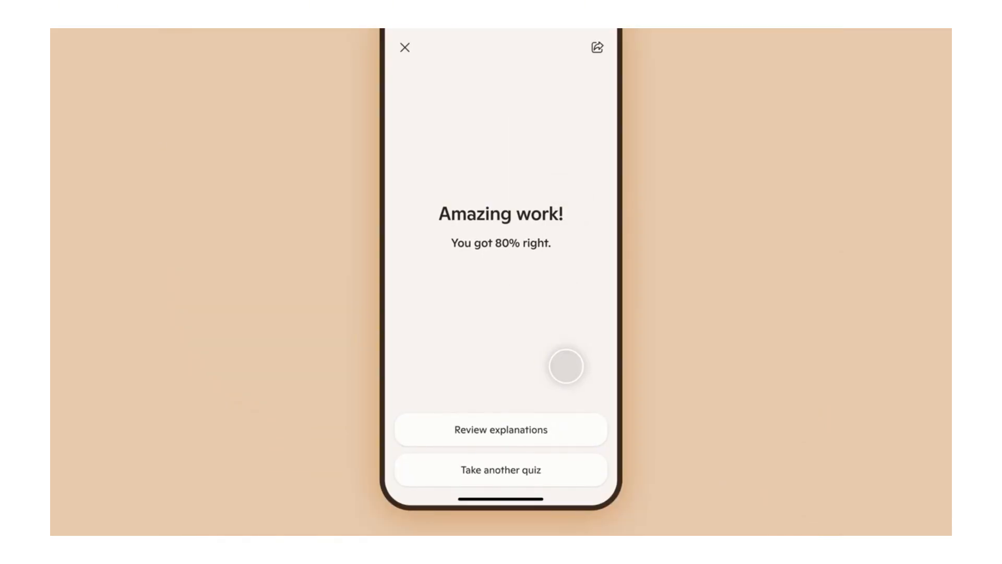
click(501, 429)
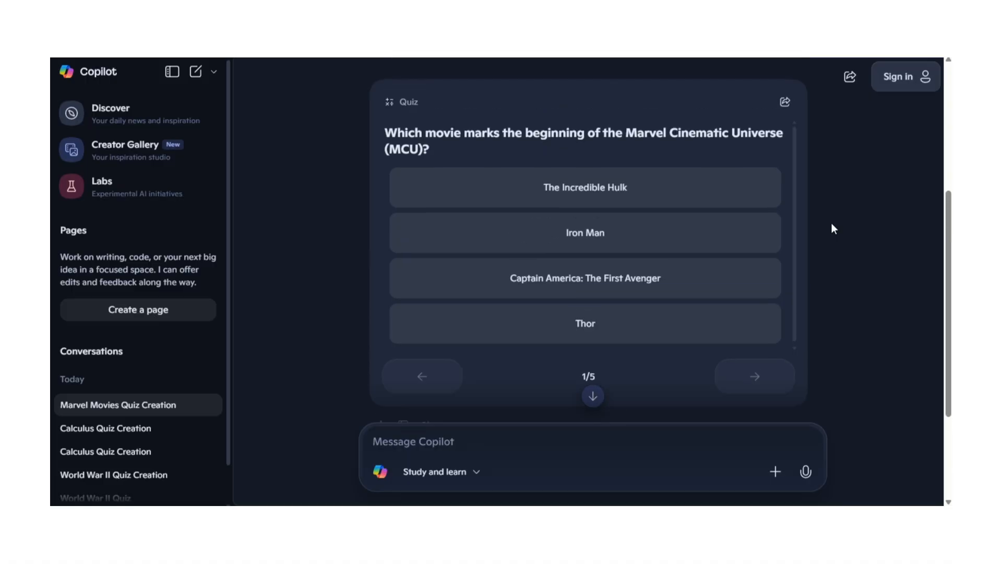
Advance the Marvel quiz from question 1/5 to question 2 about Thor's hammer
click(753, 376)
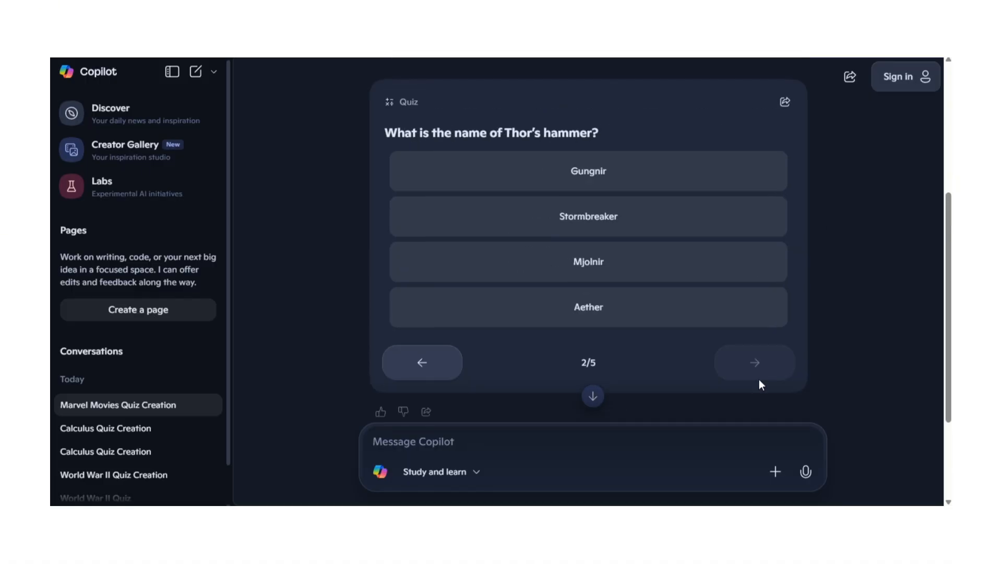
mouse_move(714, 129)
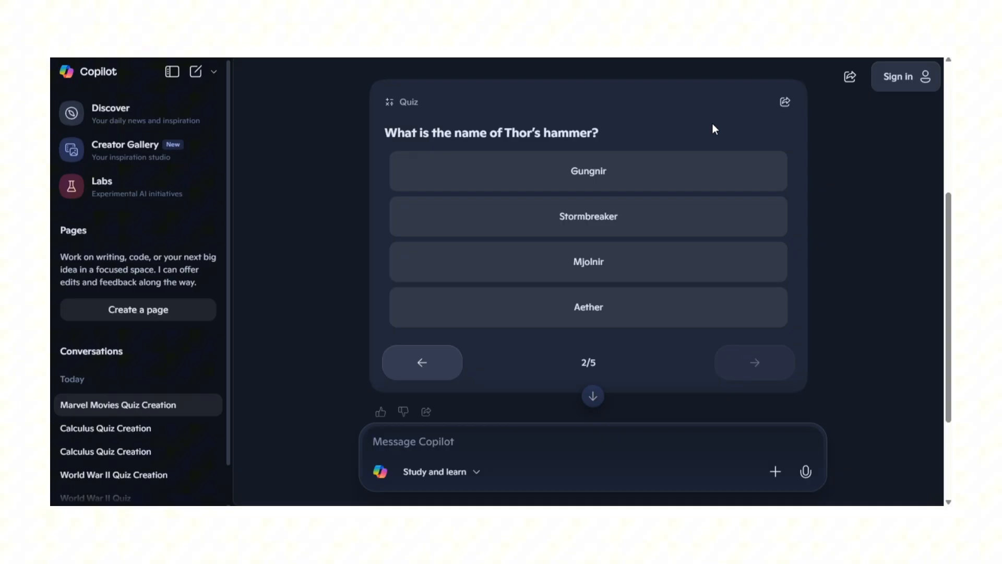
click(754, 362)
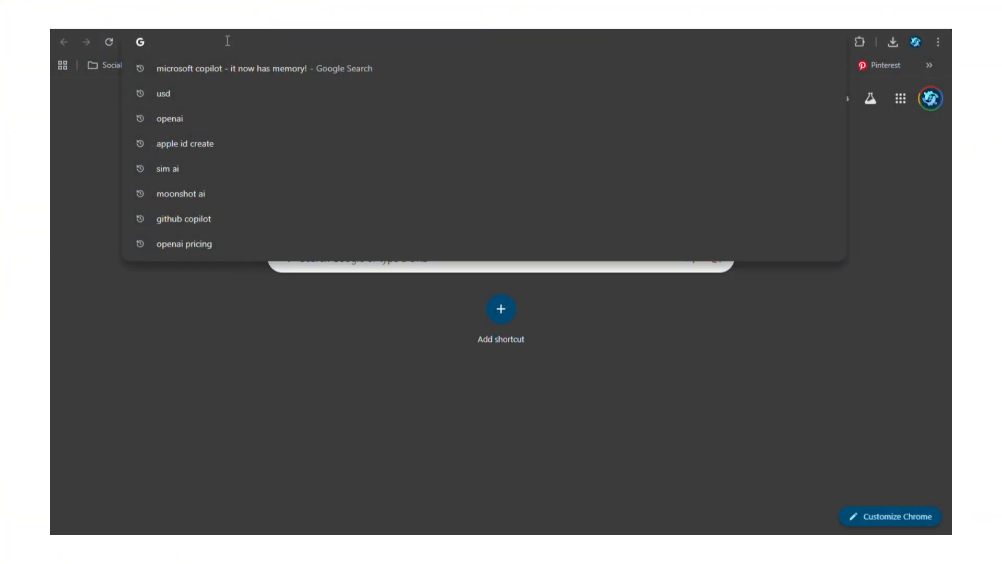
Search Google for 'microsoft copilot' and open the copilot.microsoft.com result
text(microsi)
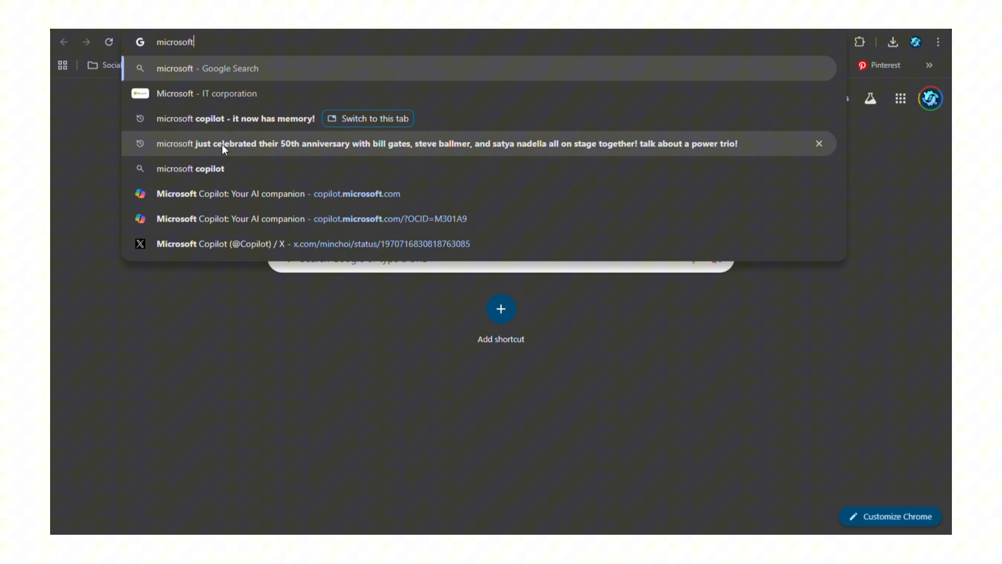
click(199, 168)
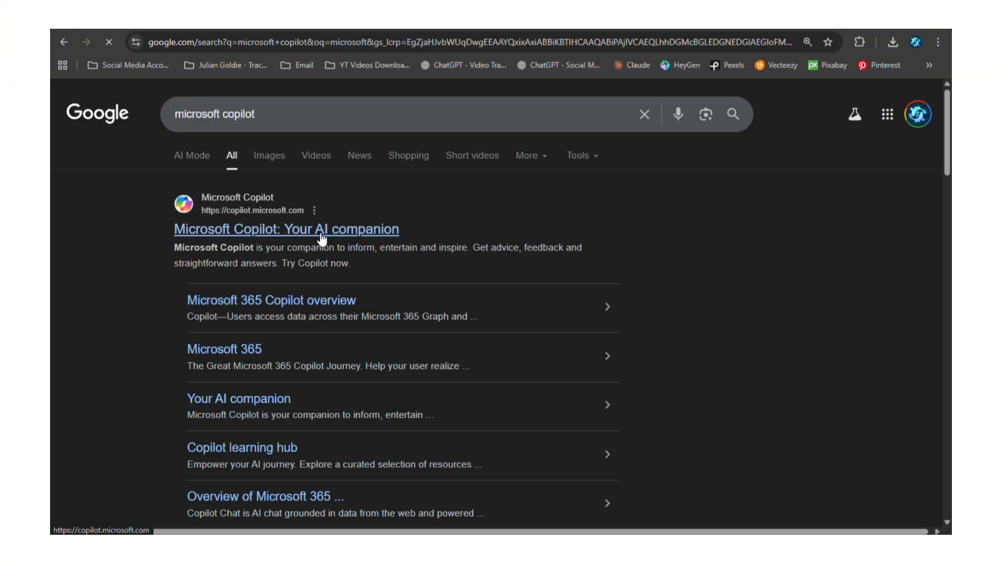
click(285, 229)
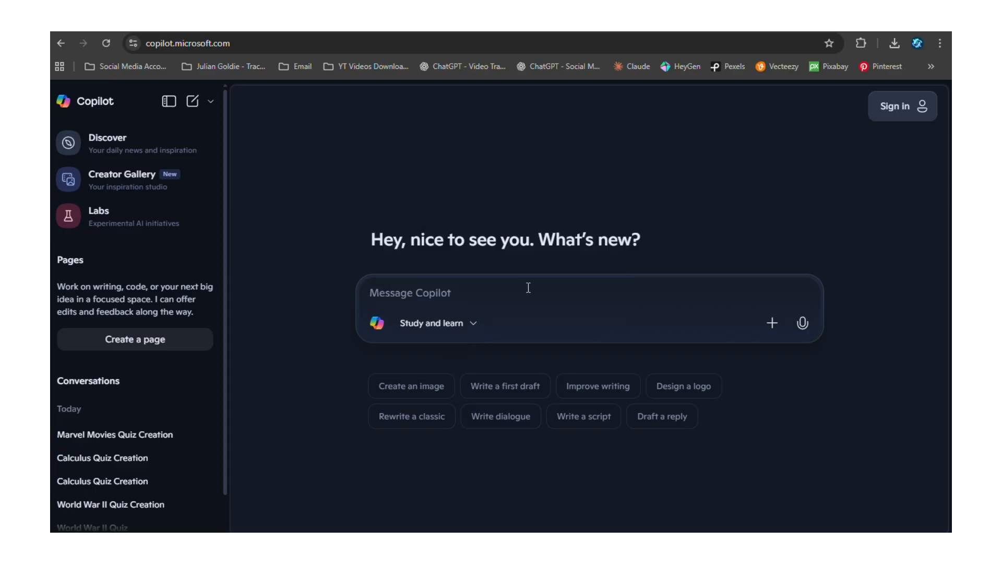
Send the prompt 'Create a quiz about ancient Rome for someone who thinks they know history.'
text(Create a quiz about ancient Rome for someone who thinks they know history.)
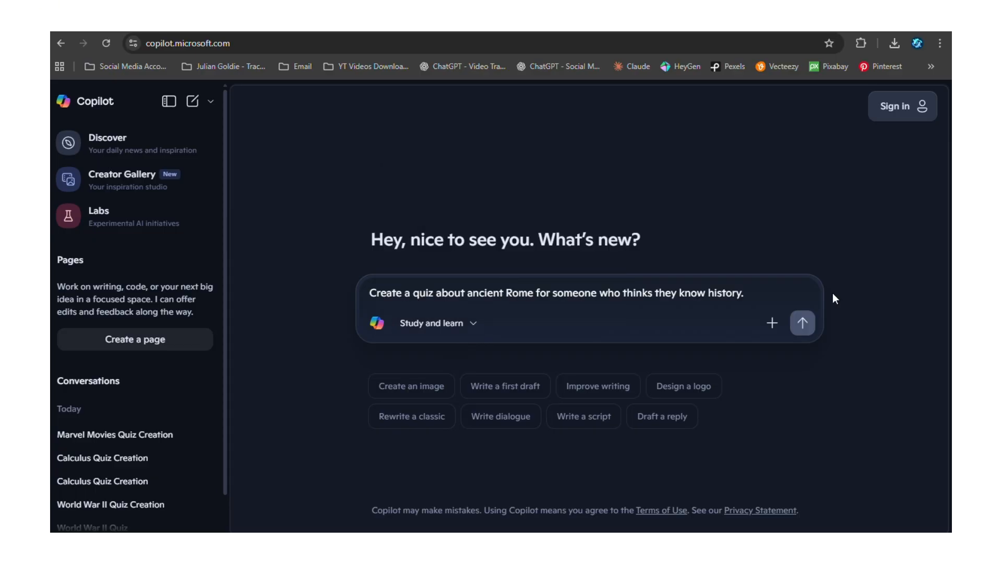
click(803, 322)
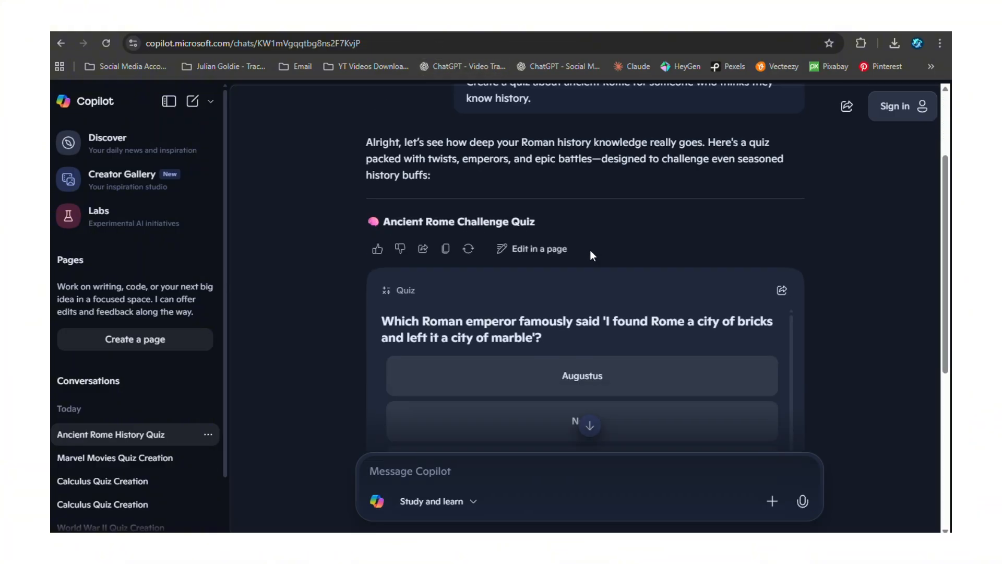
scroll(down, 3)
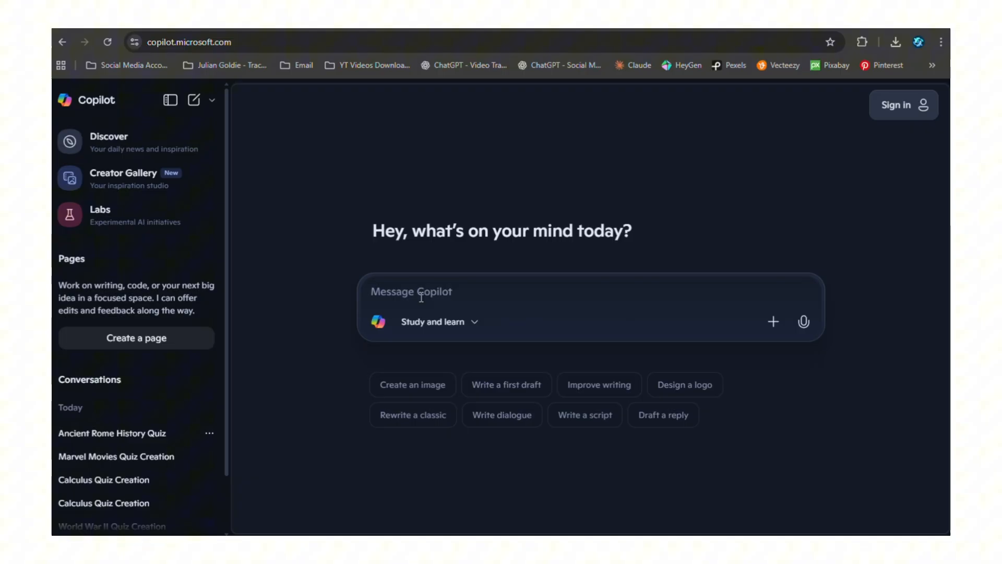
In a new chat, send 'Quiz me on algebra like I'm preparing for a test.' and view the quiz
click(194, 99)
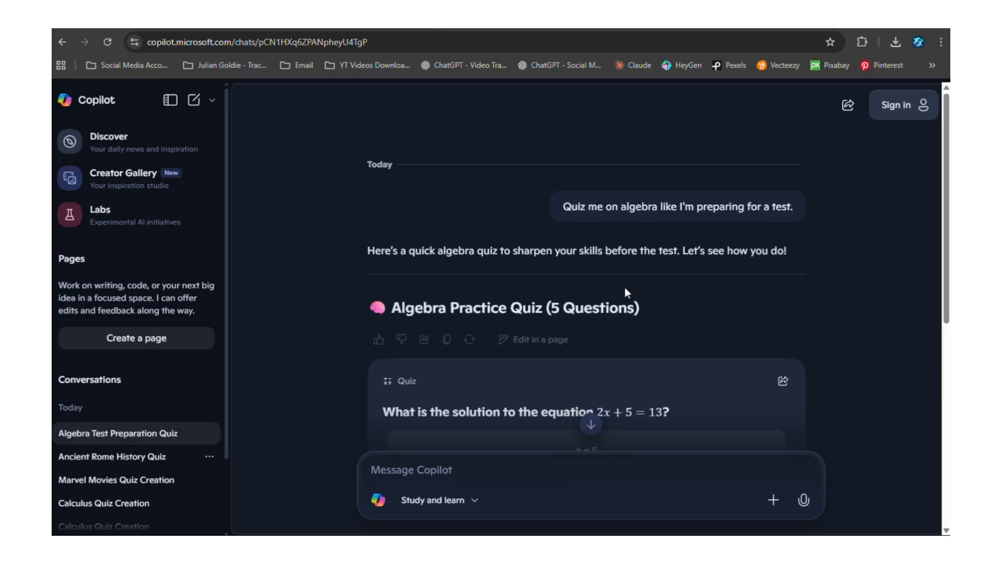
scroll(down, 3)
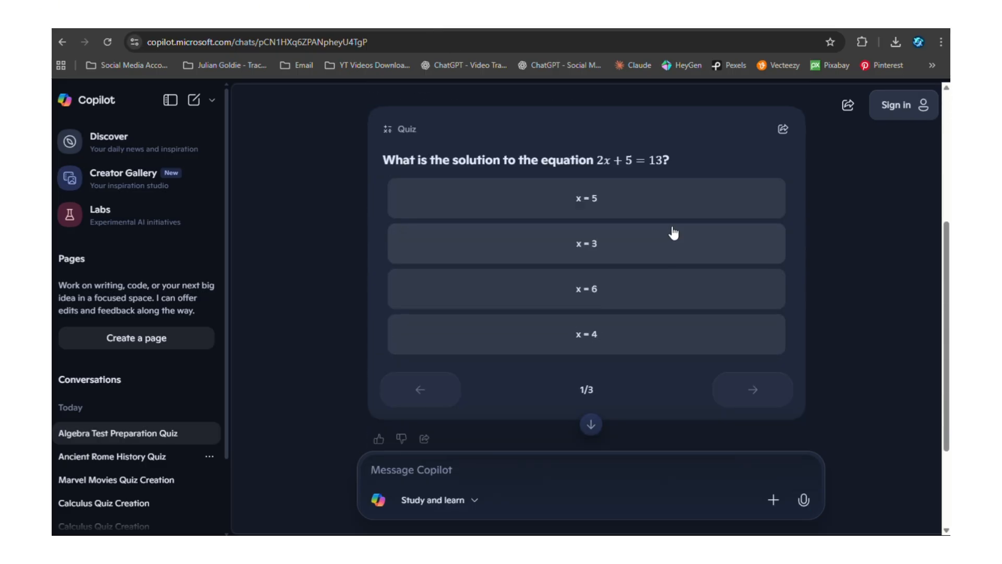
scroll(up, 3)
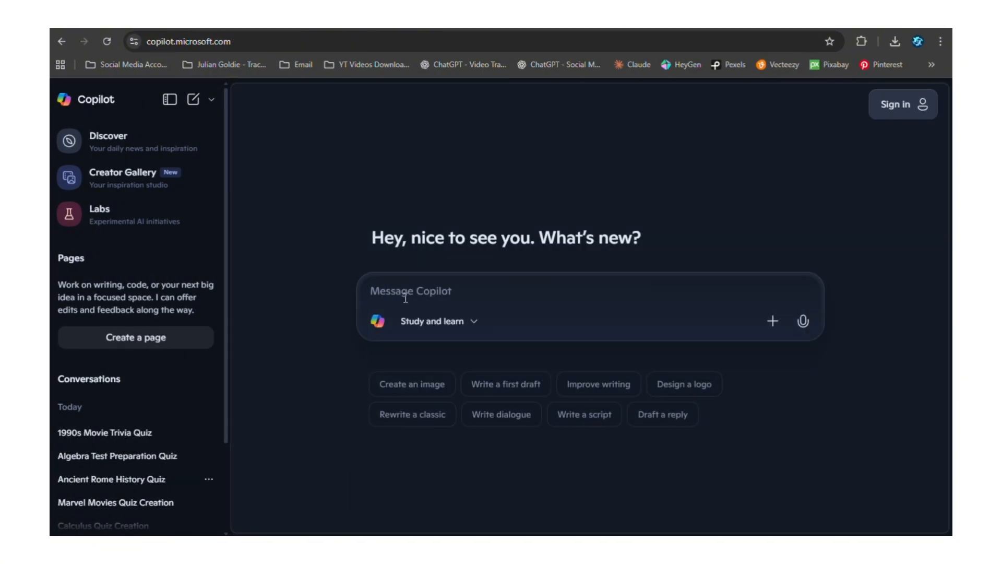
In a new chat, send 'Pop culture quiz about movies from the 1990s.'
click(195, 99)
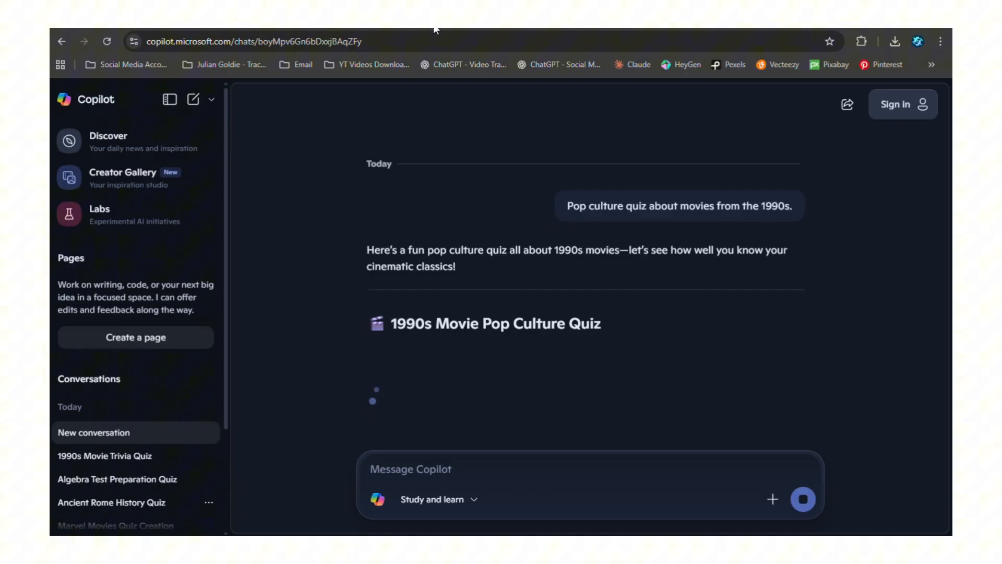
mouse_move(765, 308)
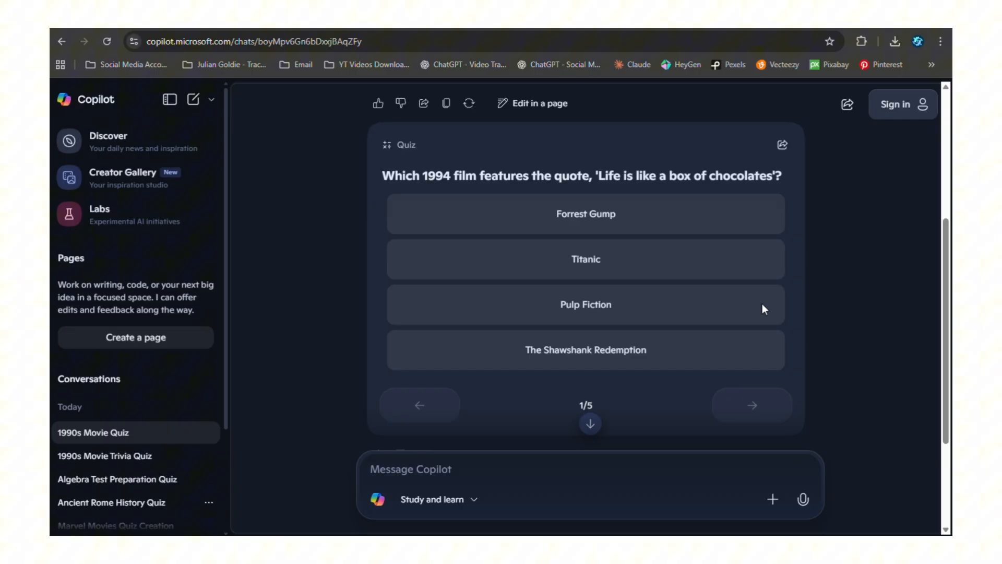
Answer question 1 with Forrest Gump, then answer question 2 and read both explanations
click(585, 213)
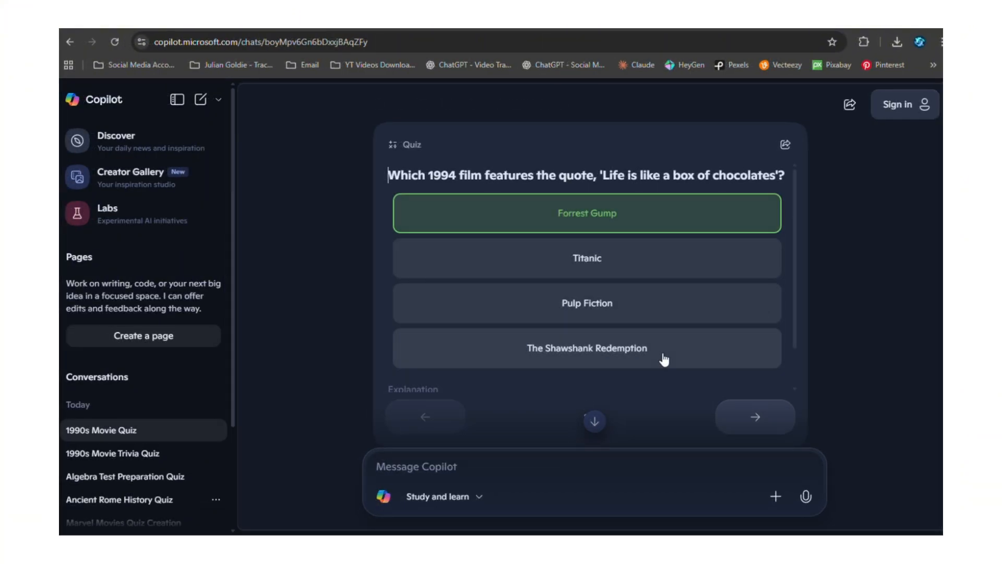
scroll(down, 3)
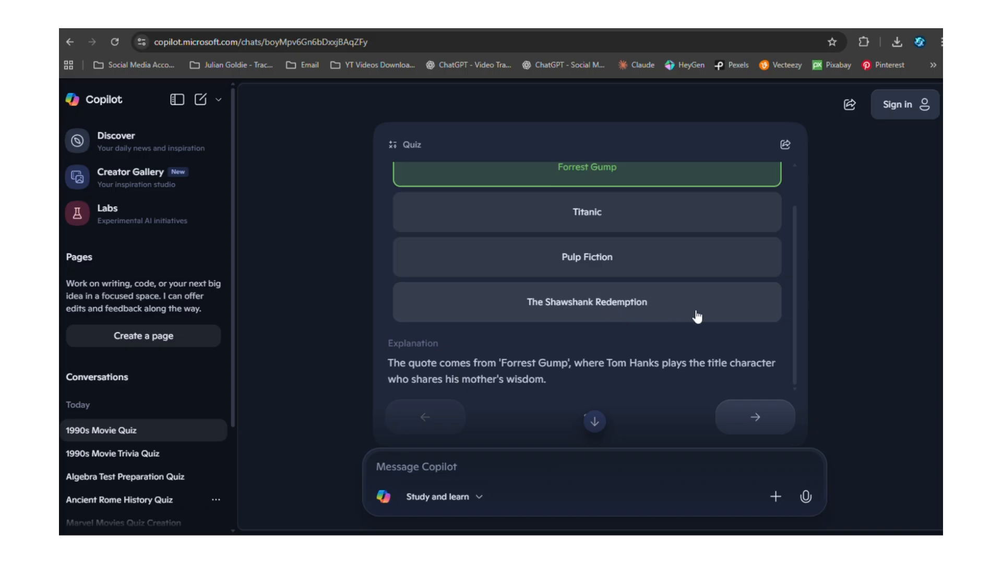
click(754, 416)
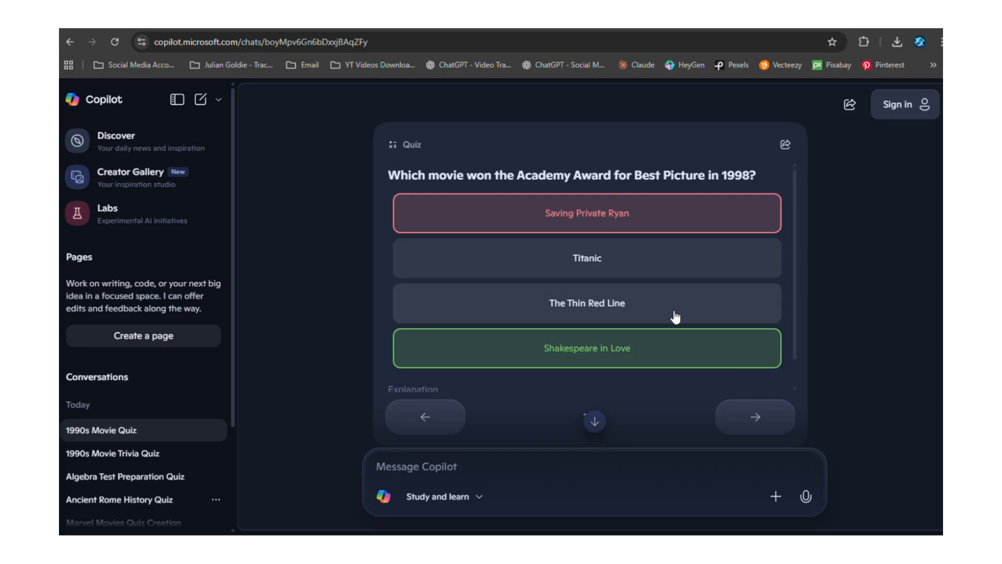
scroll(down, 3)
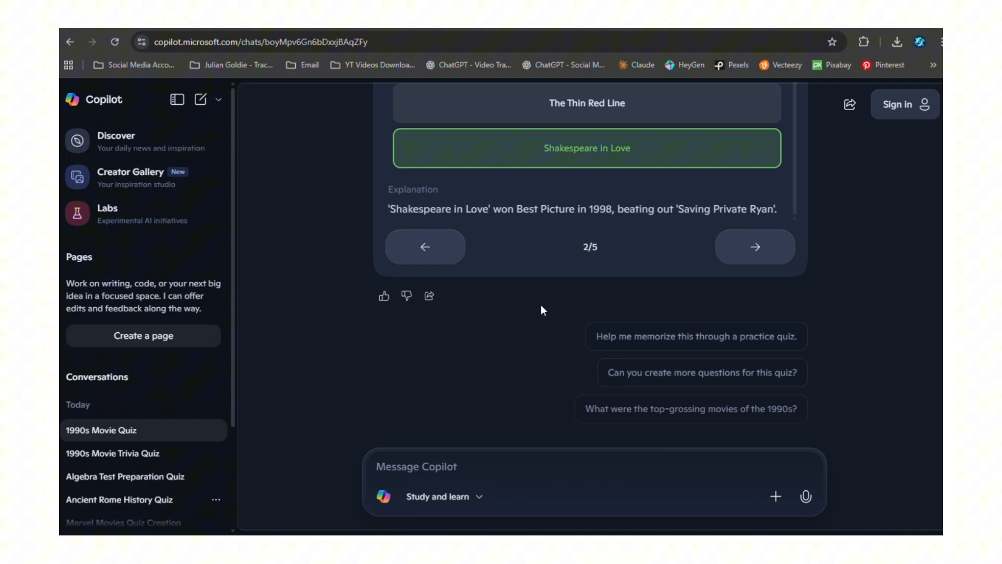
scroll(up, 3)
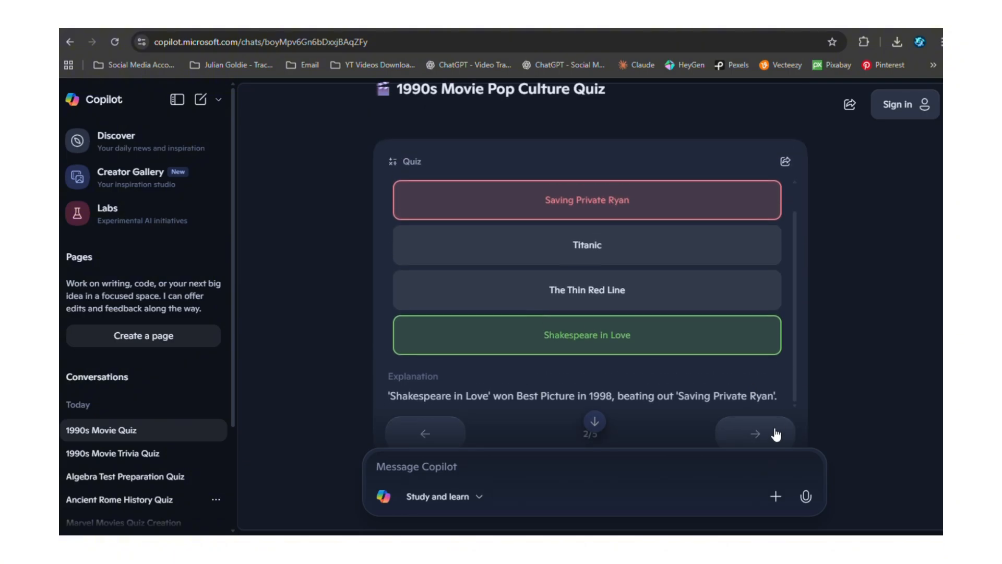